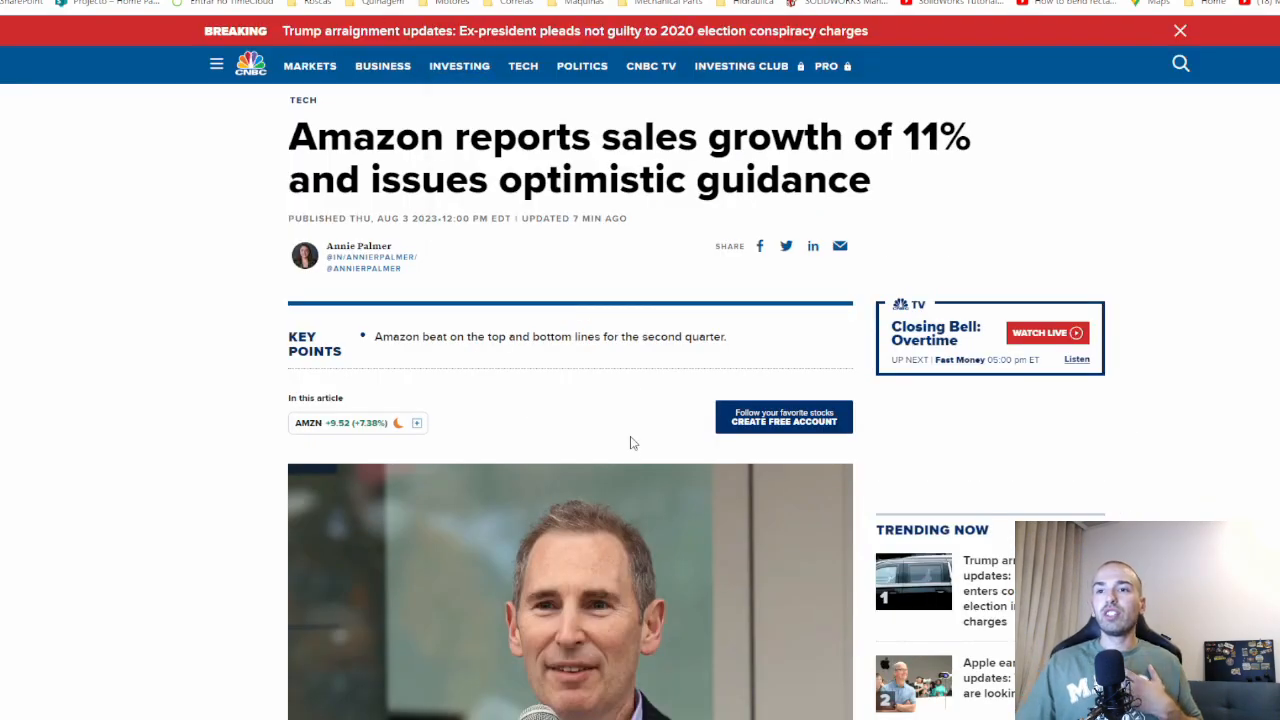
Scroll the Amazon earnings article down and back up to its key points
{"action": "scroll", "scroll_direction": "down", "scroll_amount": 3}
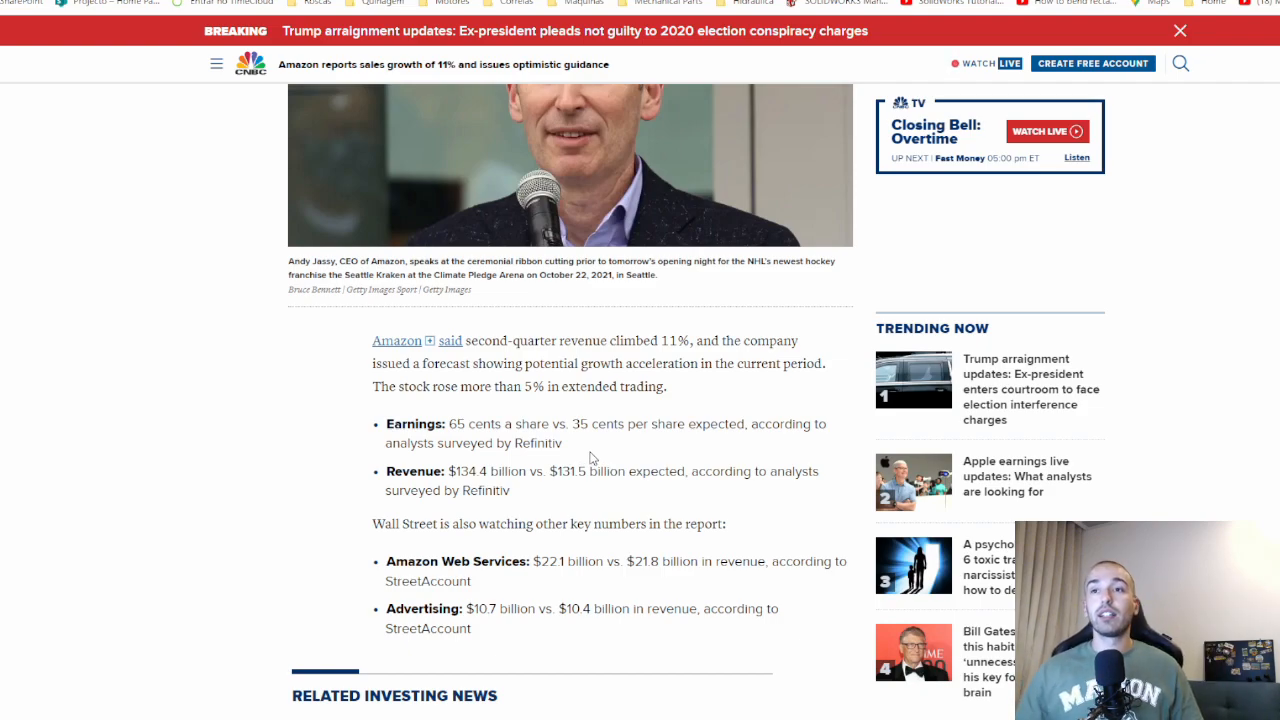
{"action": "scroll", "scroll_direction": "up", "scroll_amount": 3}
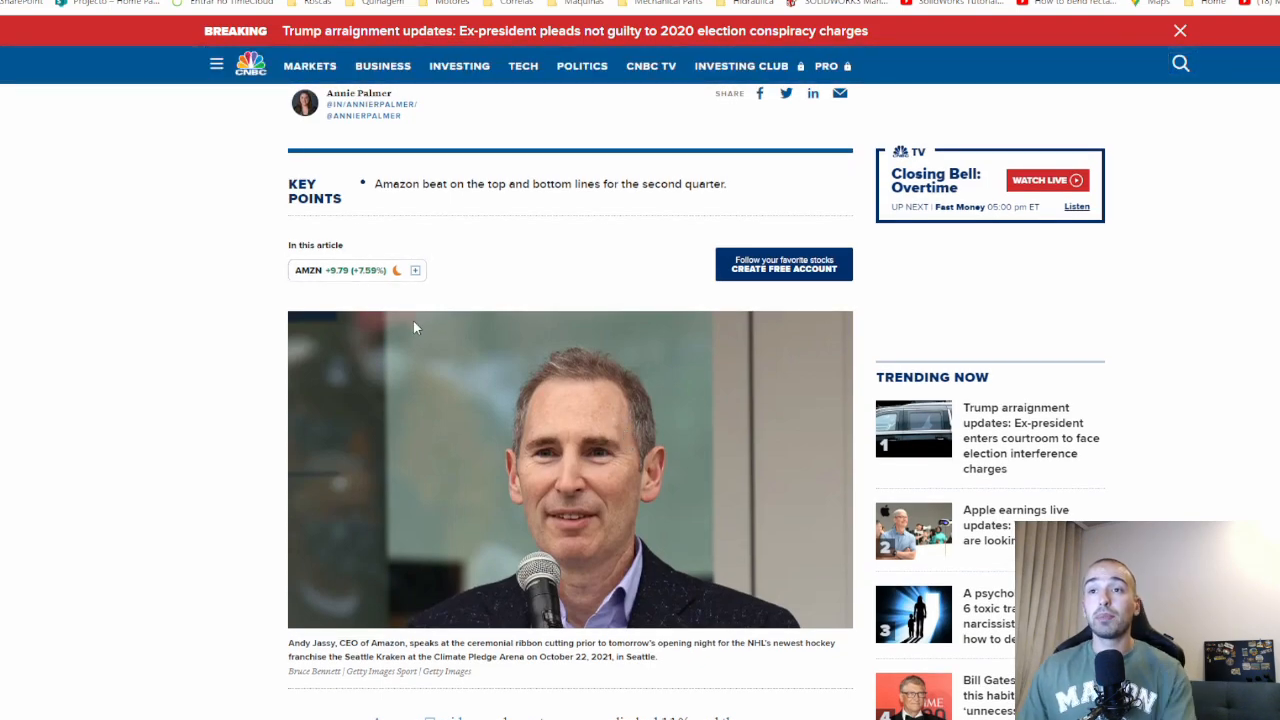
{"action": "mouse_move", "coordinate": [438, 330]}
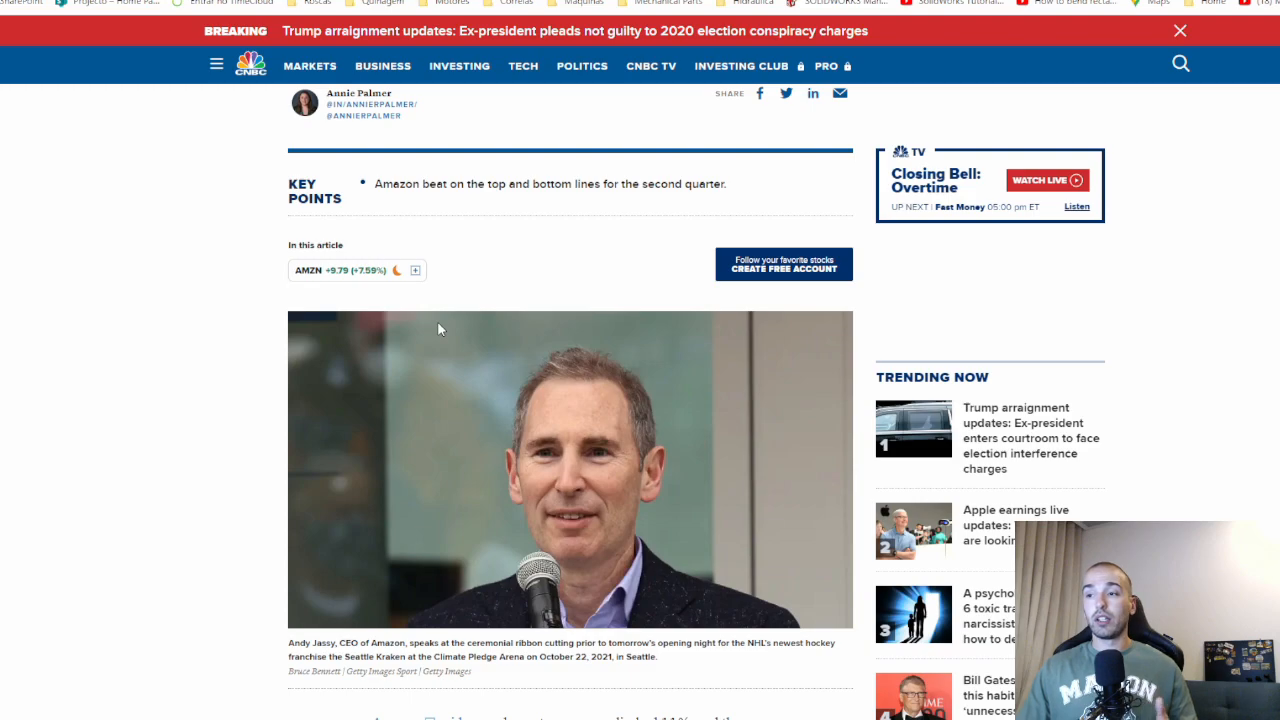
{"action": "mouse_move", "coordinate": [582, 66]}
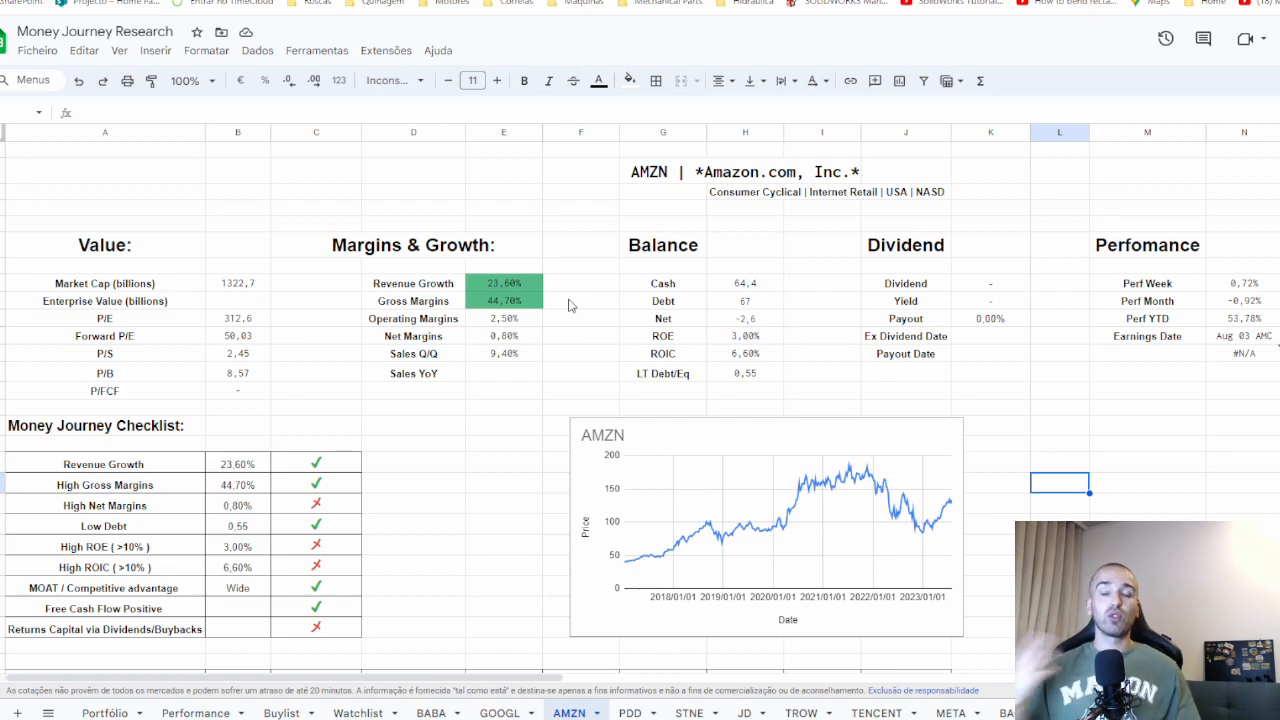
{"action": "scroll", "scroll_direction": "up", "scroll_amount": 3}
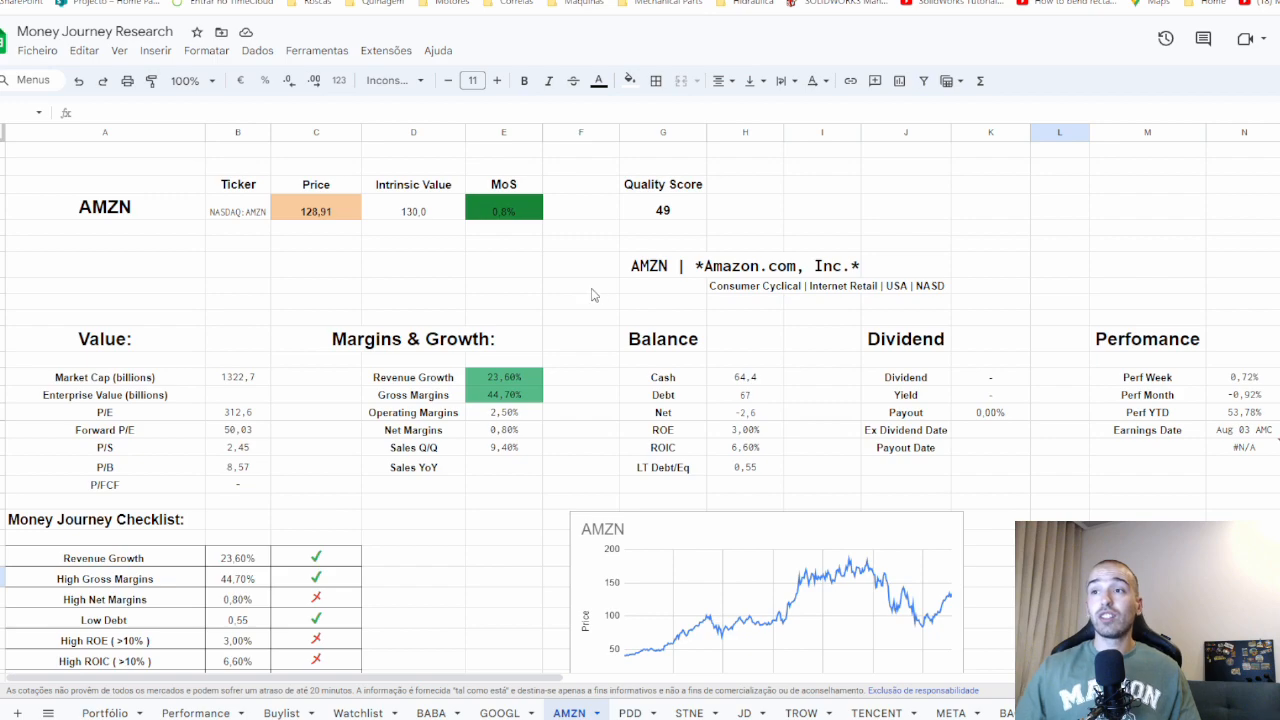
{"action": "mouse_move", "coordinate": [684, 306]}
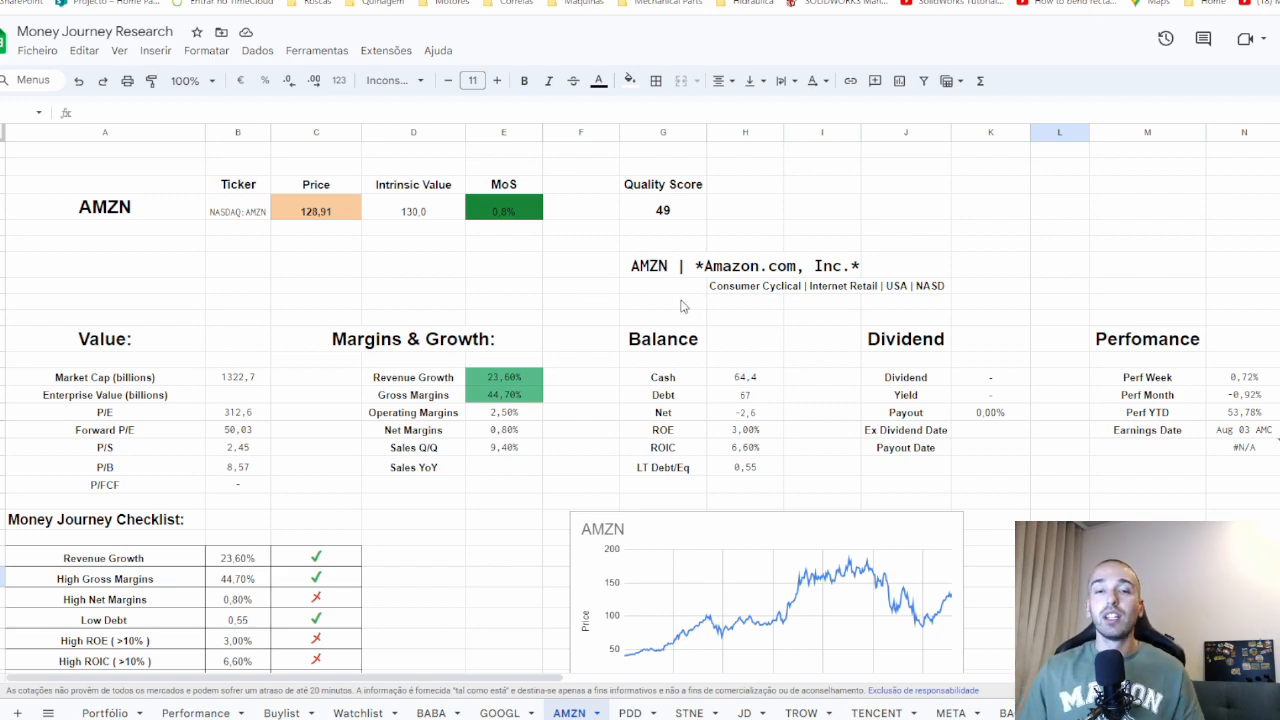
{"action": "mouse_move", "coordinate": [644, 326]}
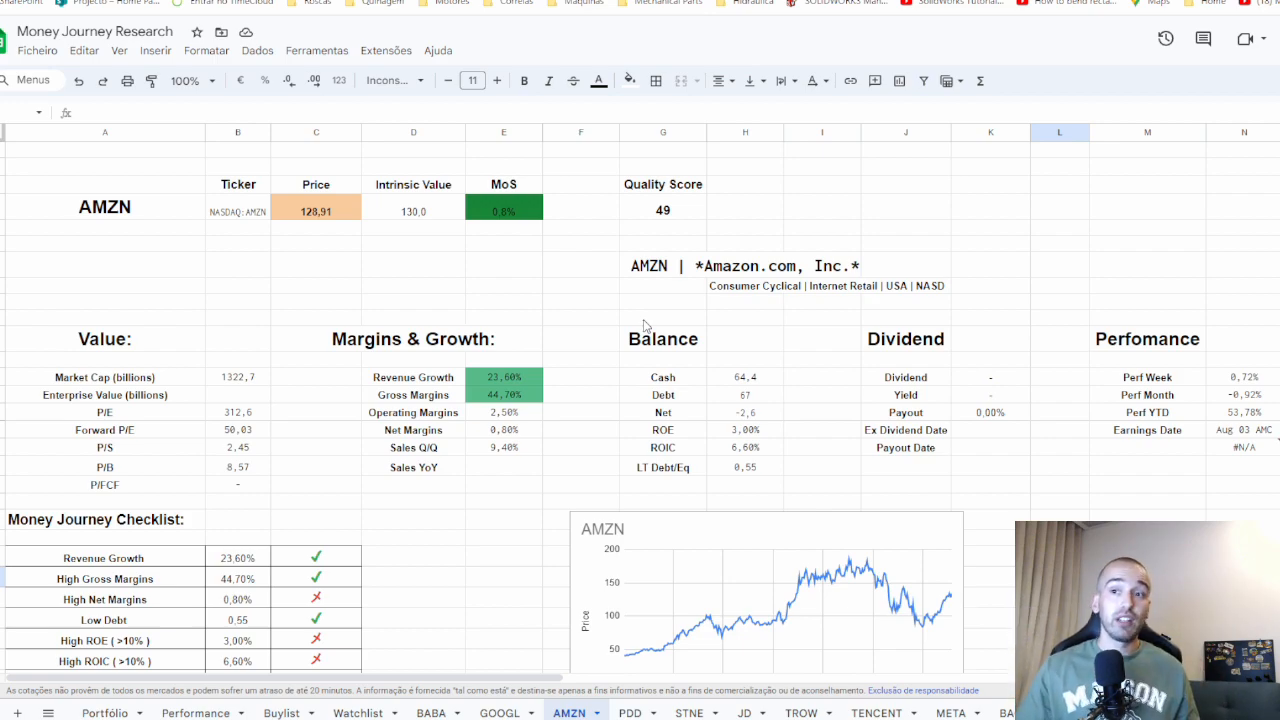
{"action": "scroll", "scroll_direction": "up", "scroll_amount": 3}
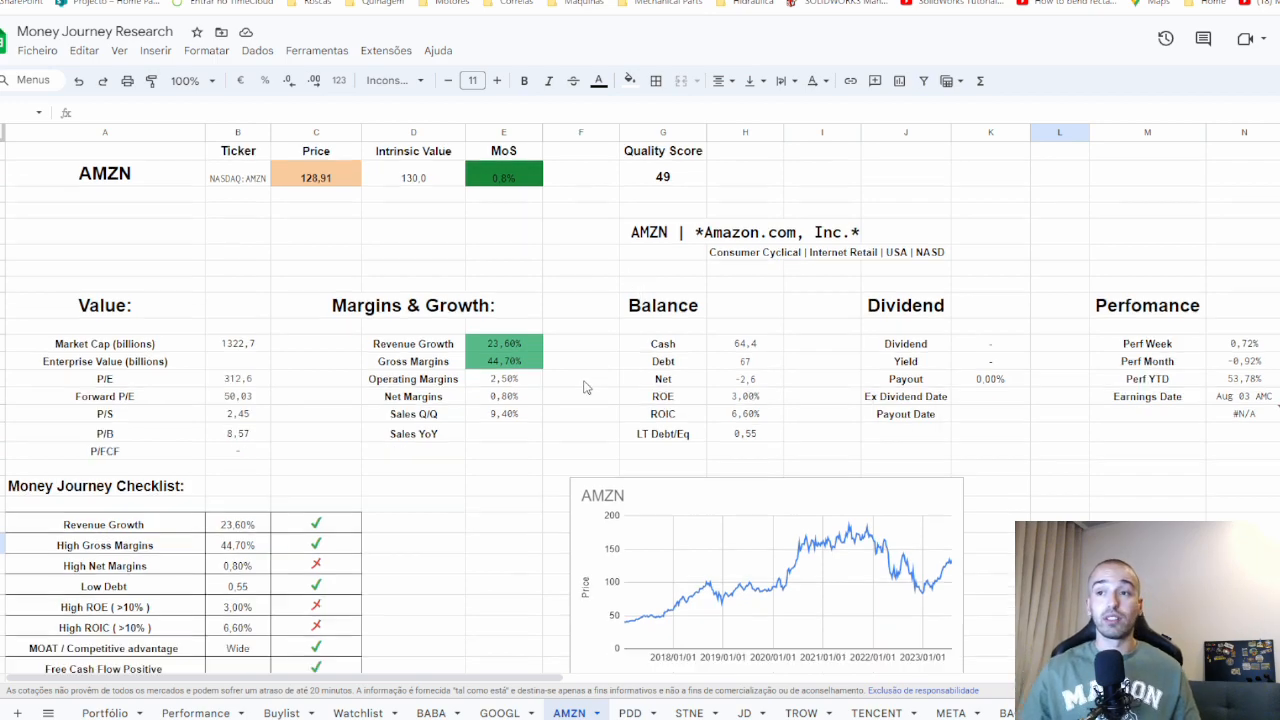
{"action": "scroll", "scroll_direction": "down", "scroll_amount": 3}
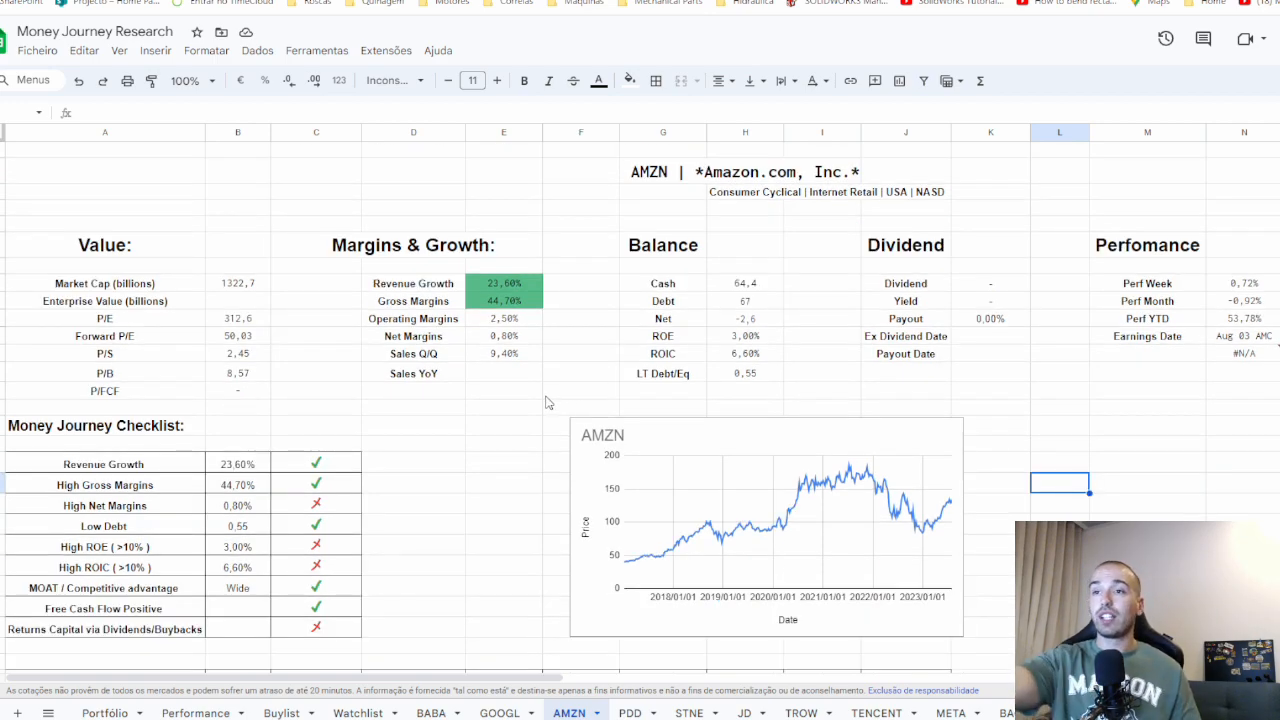
{"action": "mouse_move", "coordinate": [464, 310]}
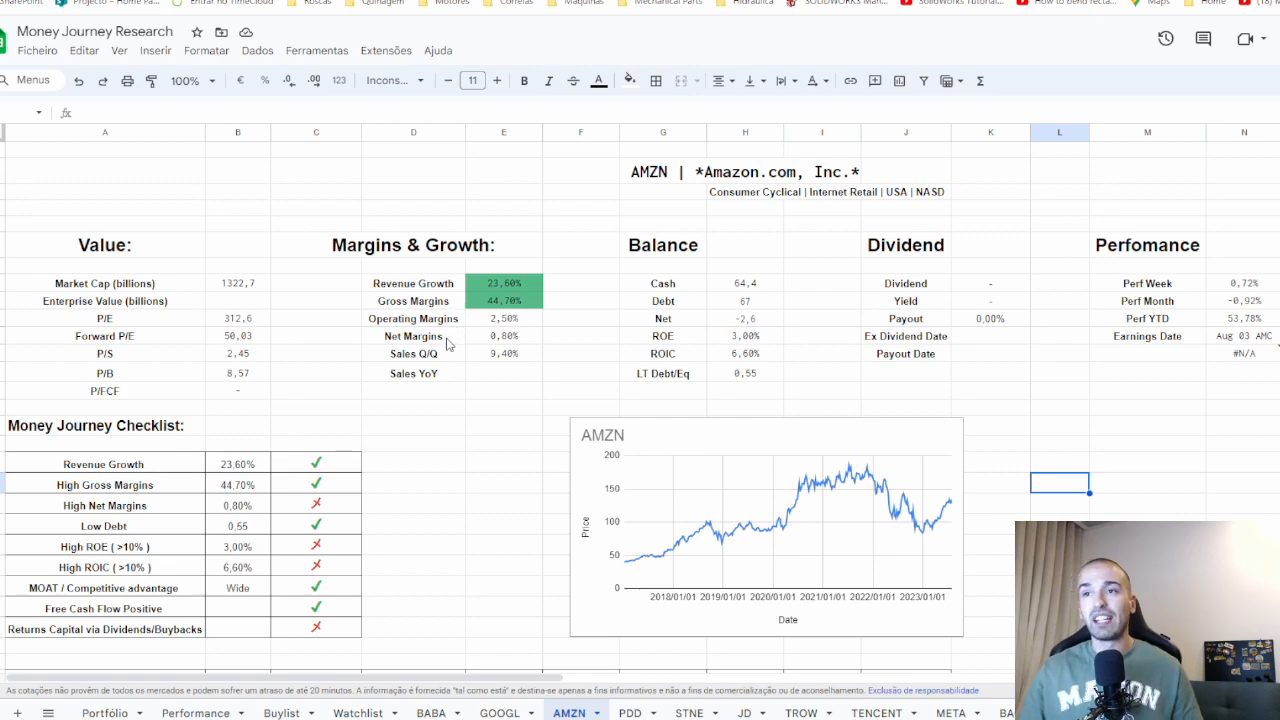
{"action": "mouse_move", "coordinate": [510, 348]}
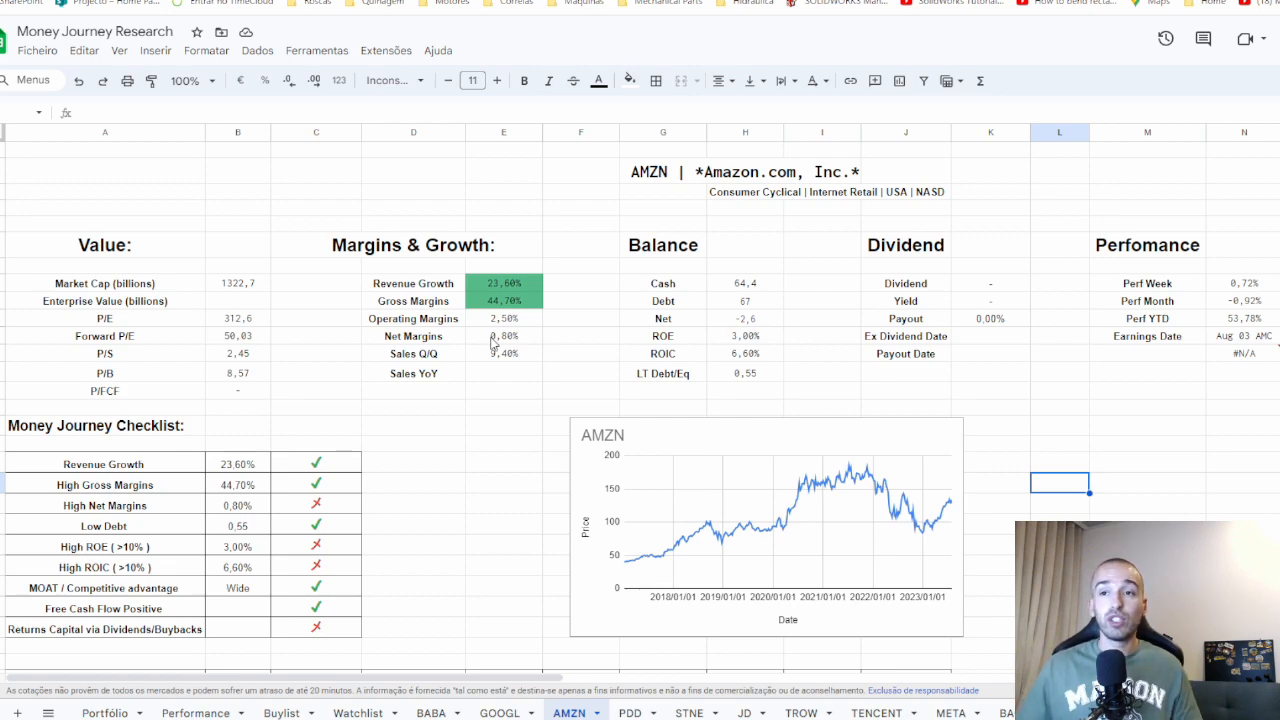
{"action": "mouse_move", "coordinate": [520, 344]}
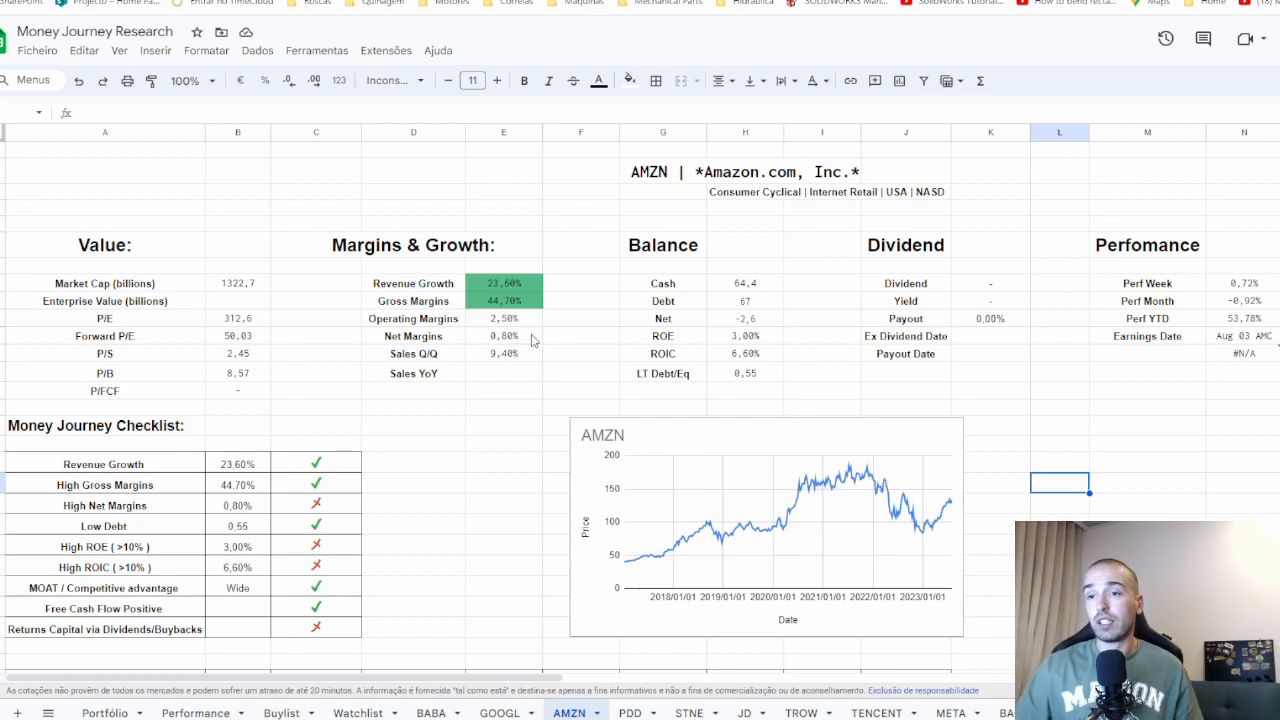
Scroll to glimpse Amazon's 2016–2024 Revenue and Net Income table, then back up
{"action": "scroll", "scroll_direction": "down", "scroll_amount": 3}
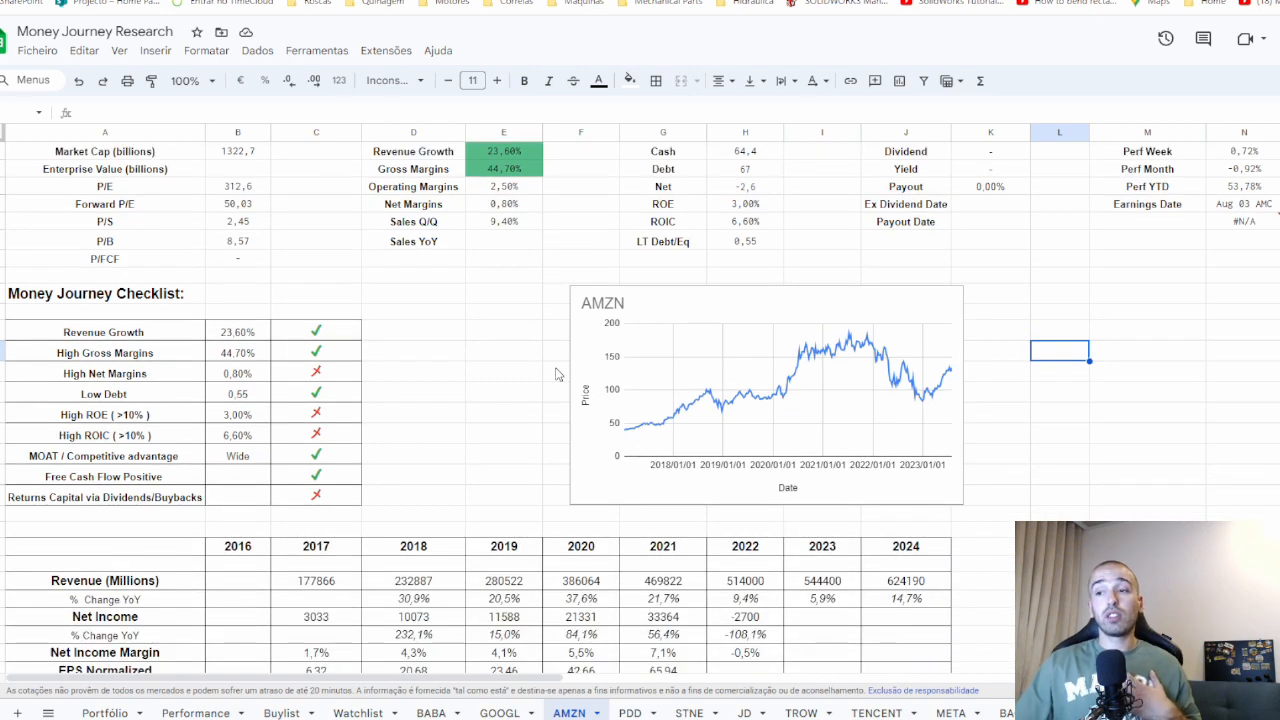
{"action": "scroll", "scroll_direction": "up", "scroll_amount": 3}
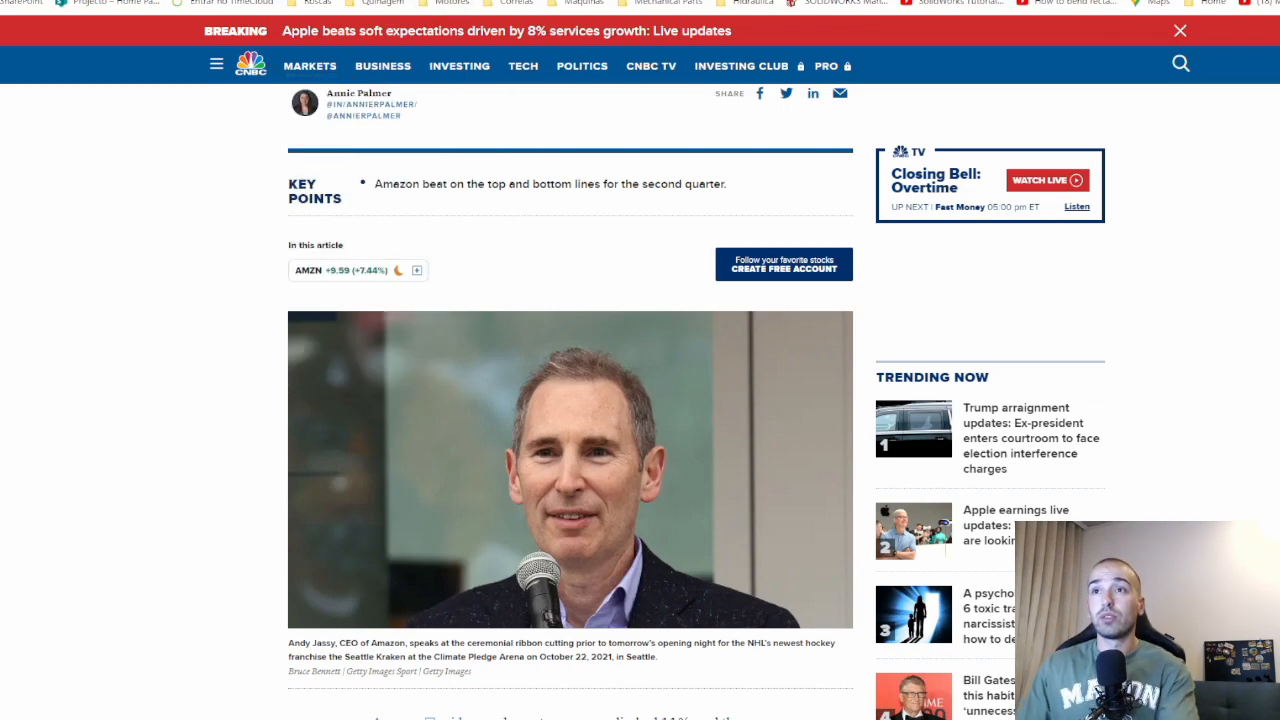
Follow the AMZN ticker link to Amazon's quote page showing $138.55 after hours
{"action": "left_click", "coordinate": [330, 270]}
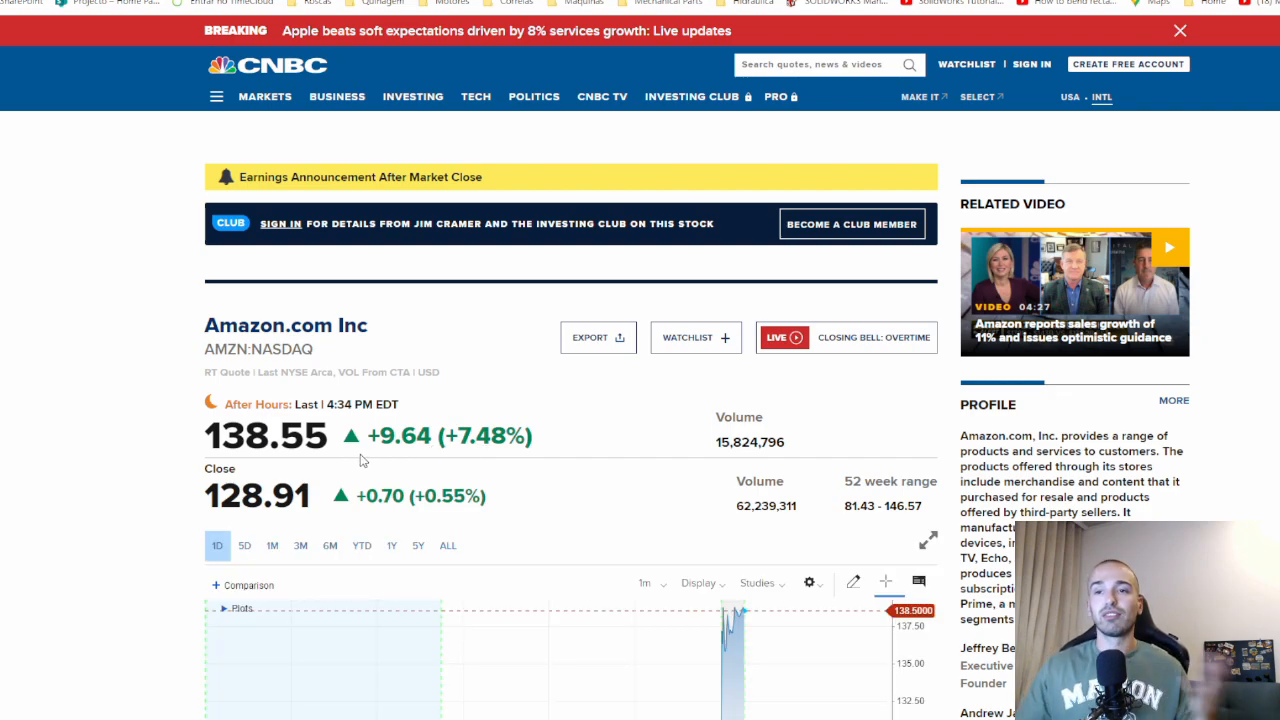
{"action": "mouse_move", "coordinate": [452, 164]}
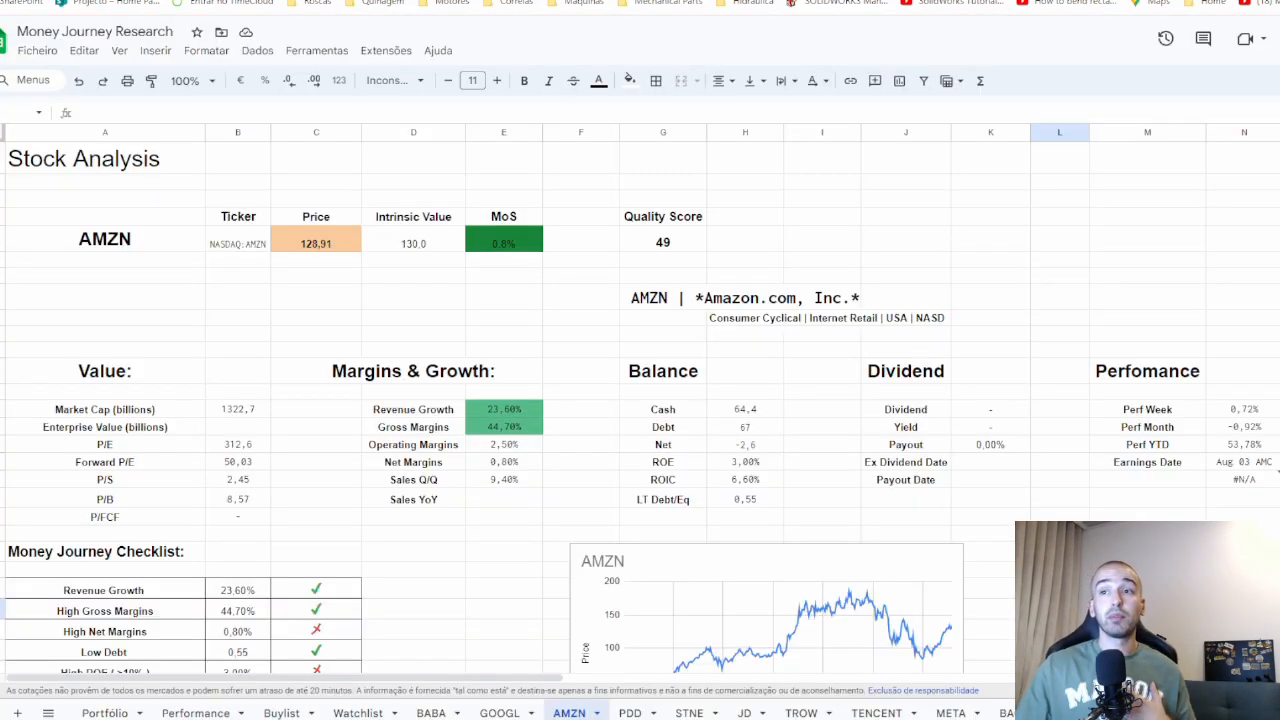
{"action": "mouse_move", "coordinate": [562, 556]}
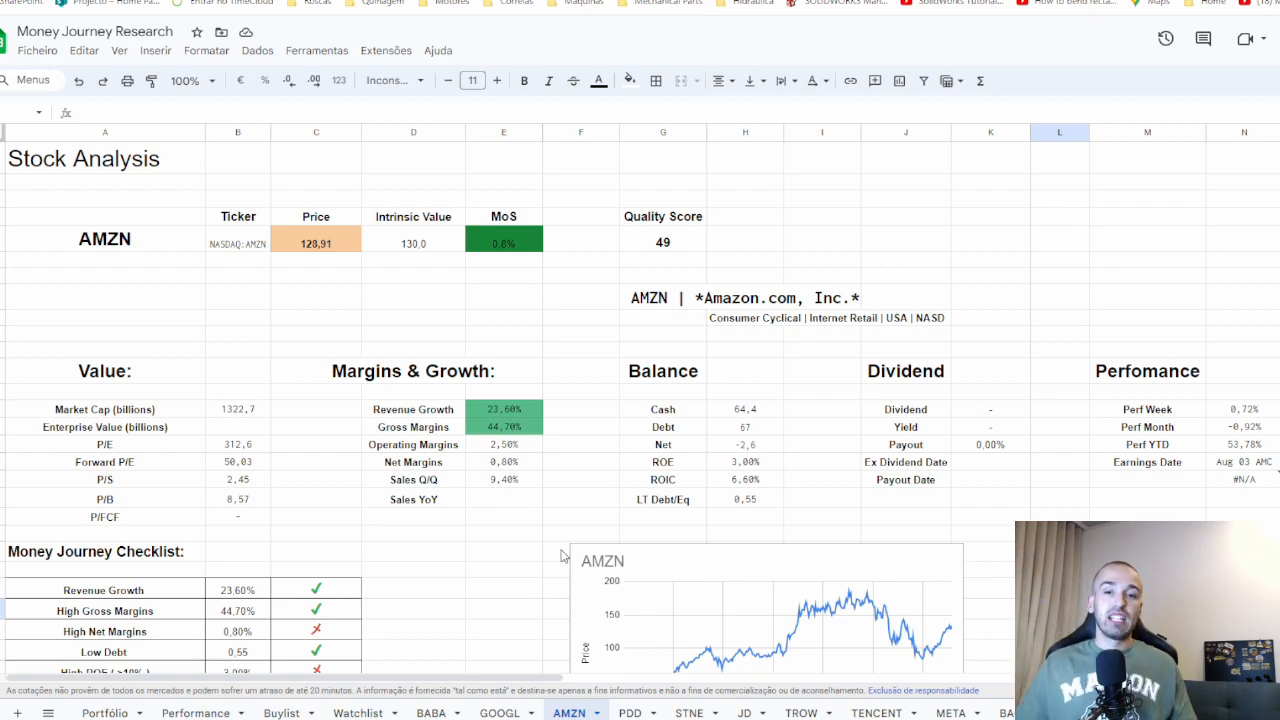
{"action": "mouse_move", "coordinate": [568, 524]}
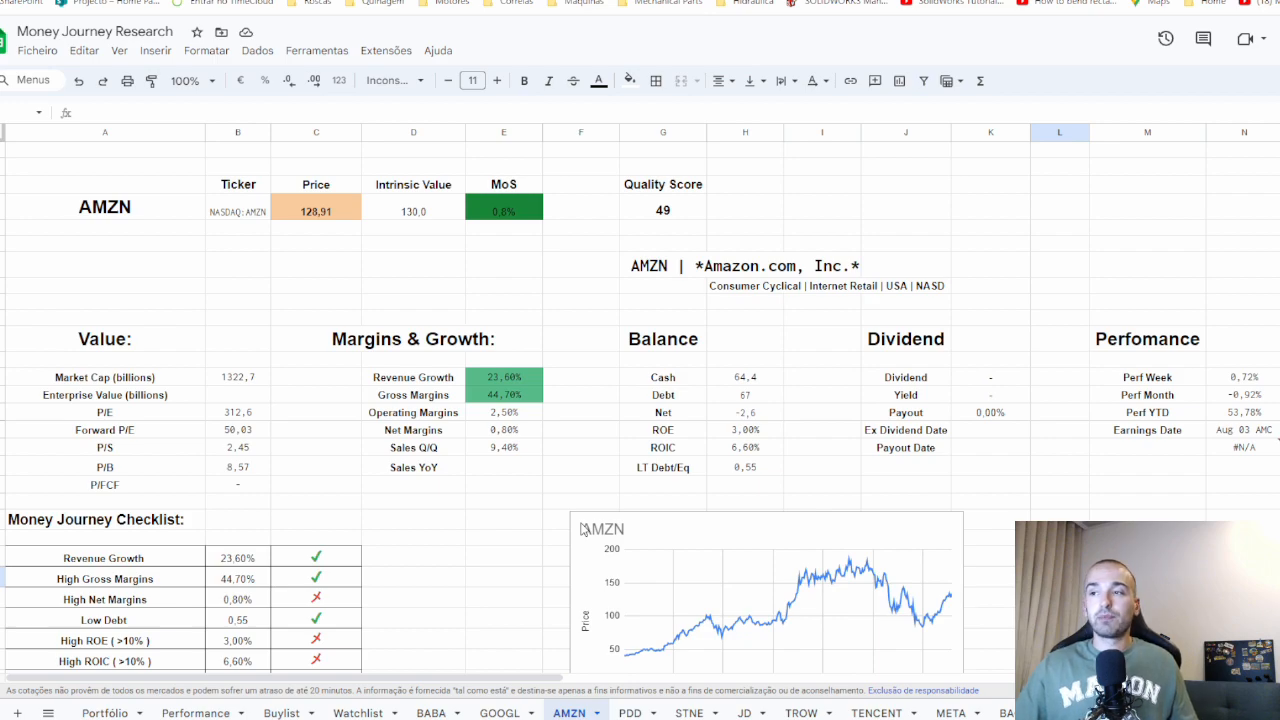
Scroll up to the AMZN summary: $128.91 price, $130 intrinsic value, quality score 49
{"action": "scroll", "scroll_direction": "up", "scroll_amount": 3}
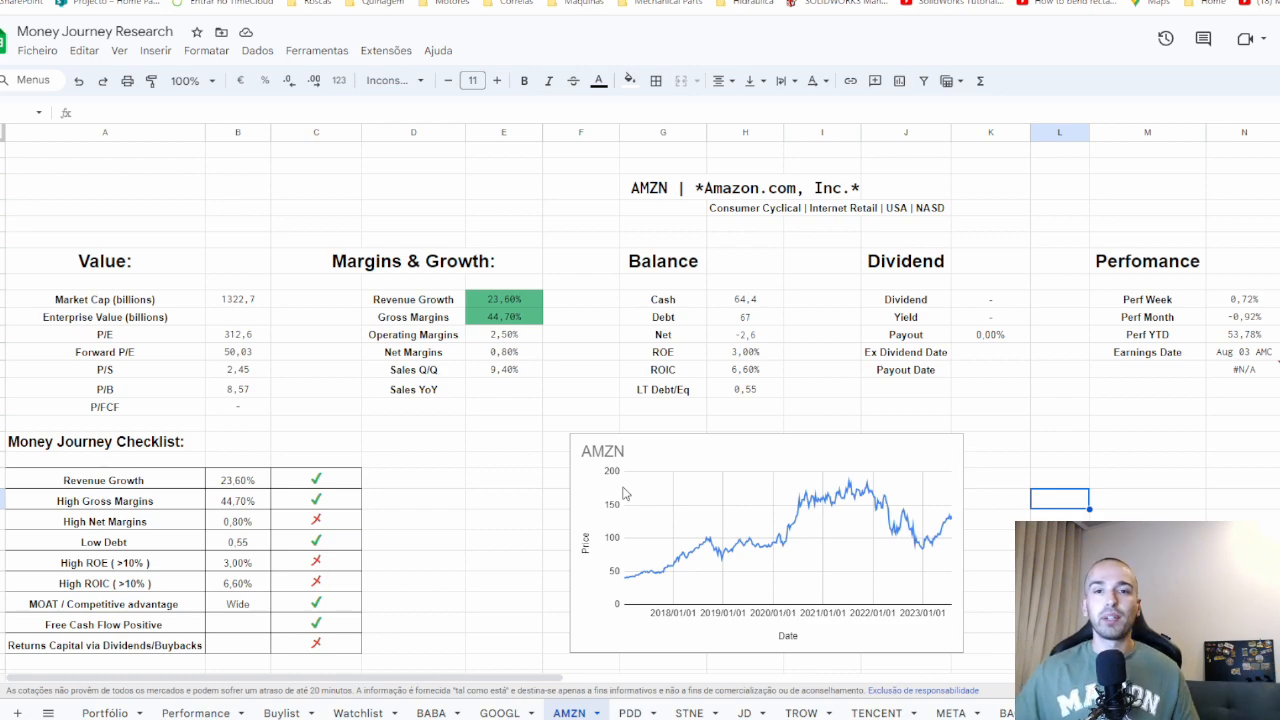
{"action": "mouse_move", "coordinate": [616, 490]}
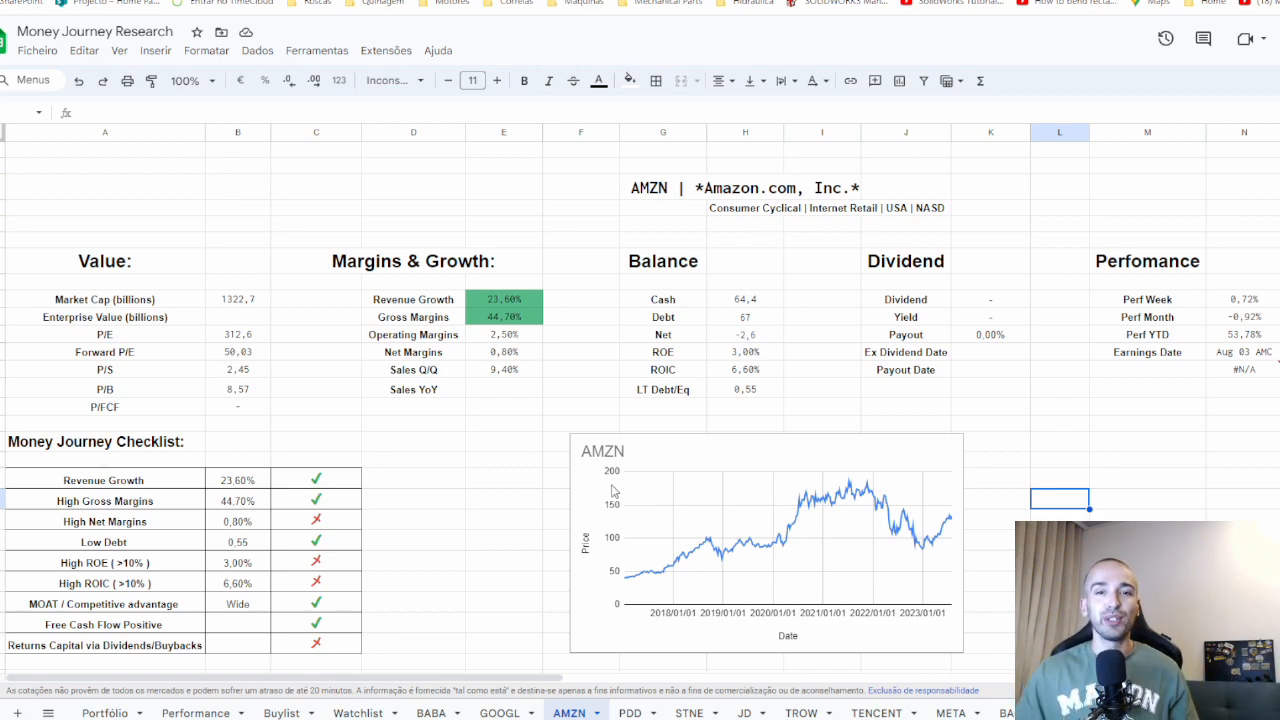